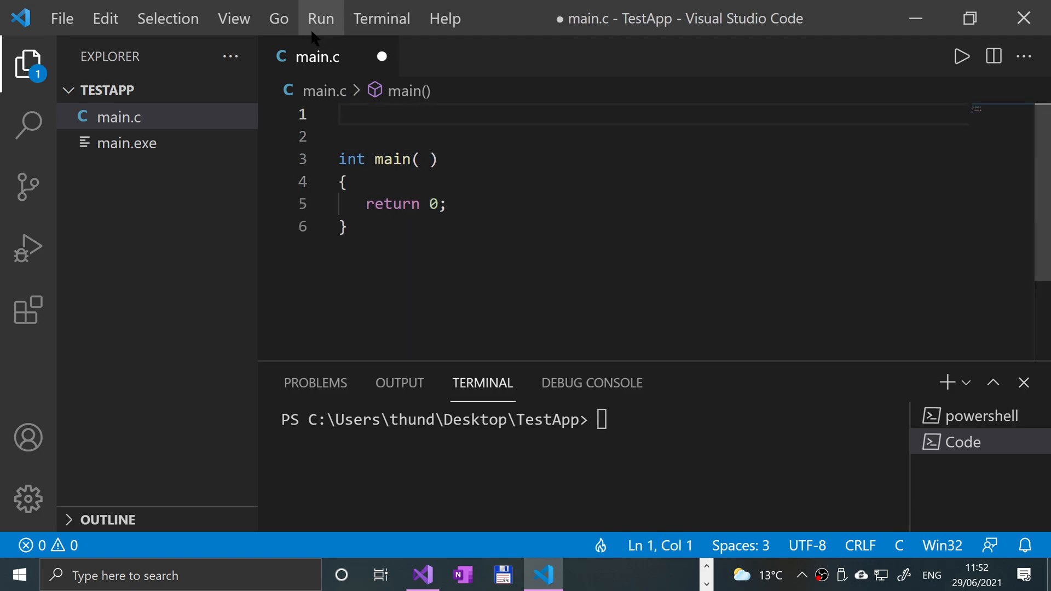
Step: Add #include <stdio.h> at the top of main.c
type("#include")
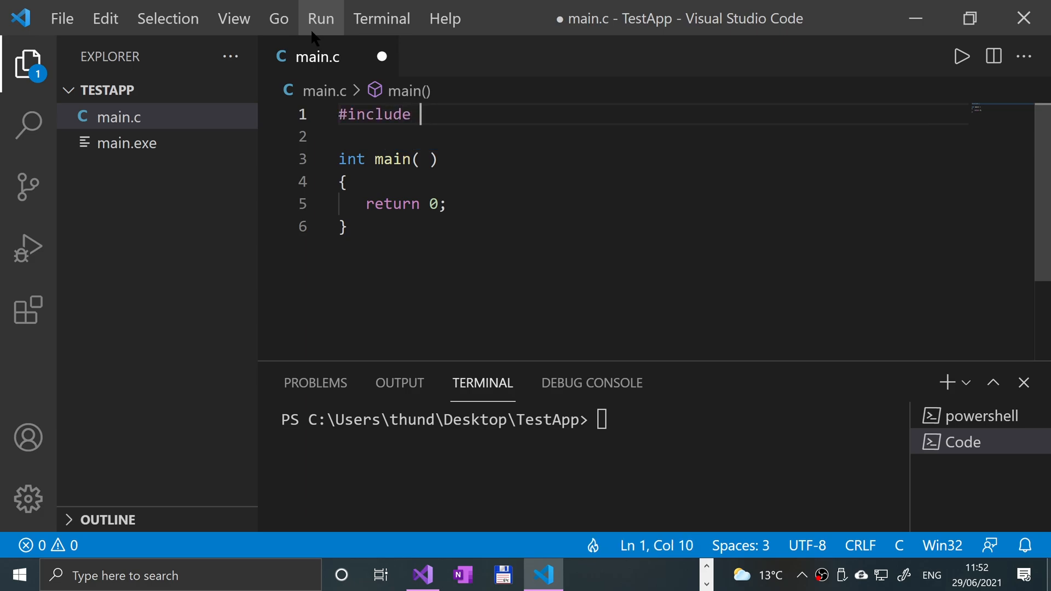
type("<stdio.")
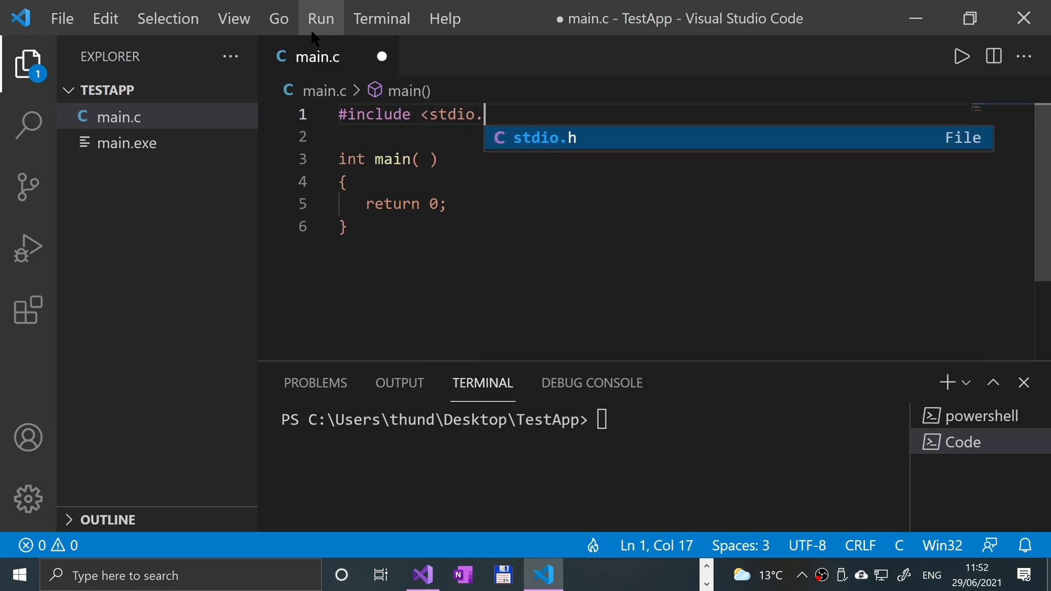
type("h>")
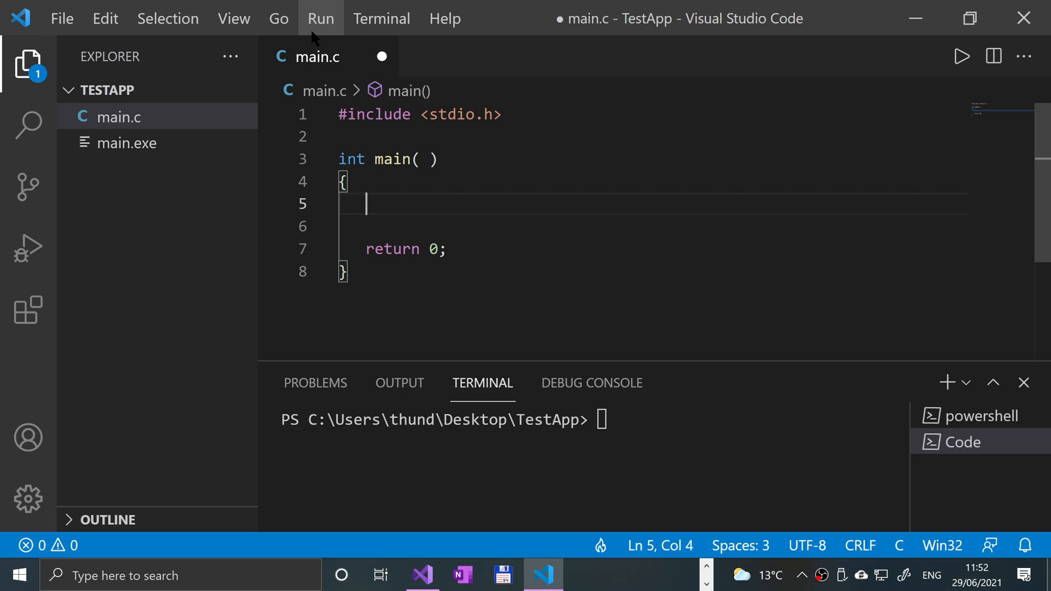
Step: Declare char inputChar; inside main and add a new line below it
type("char")
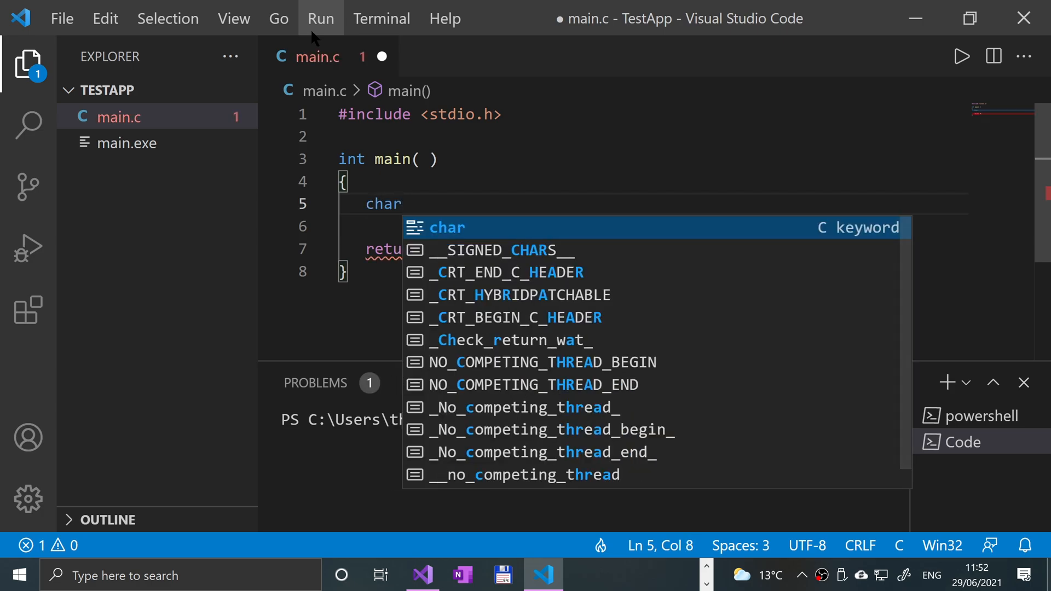
type("inp")
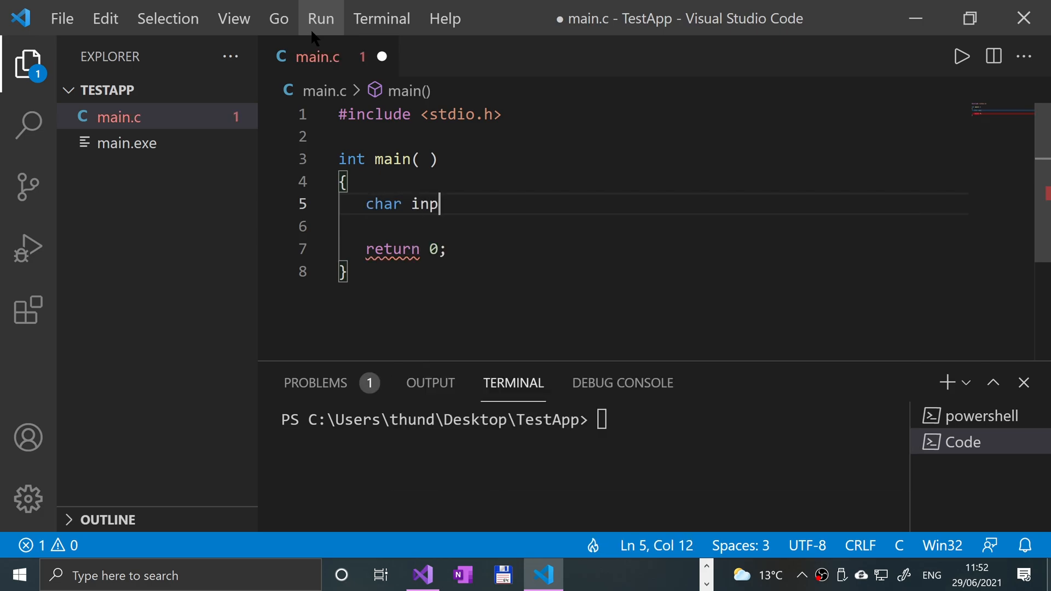
type("utChar;")
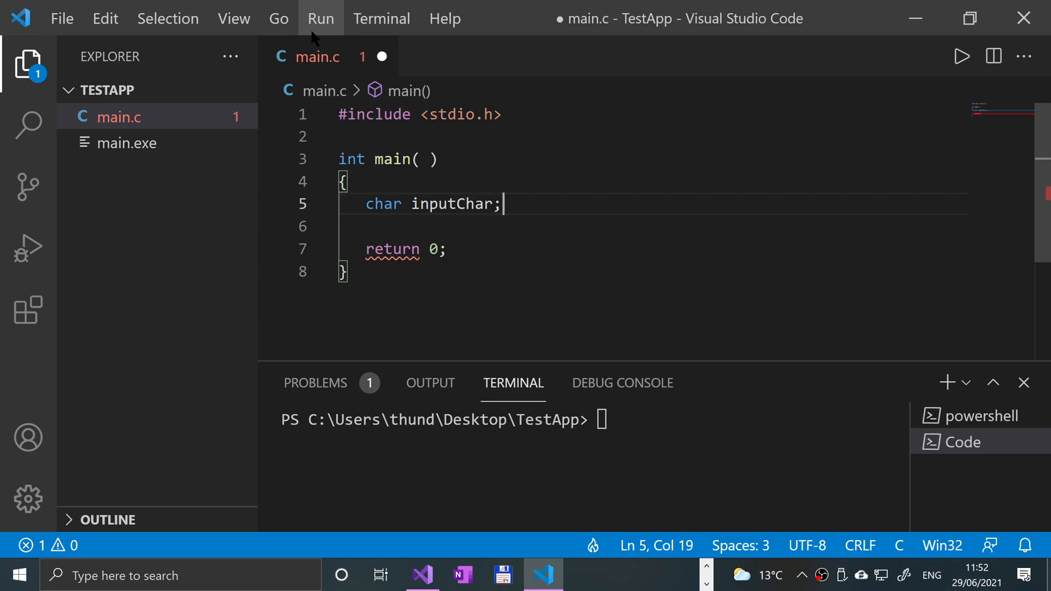
key("enter")
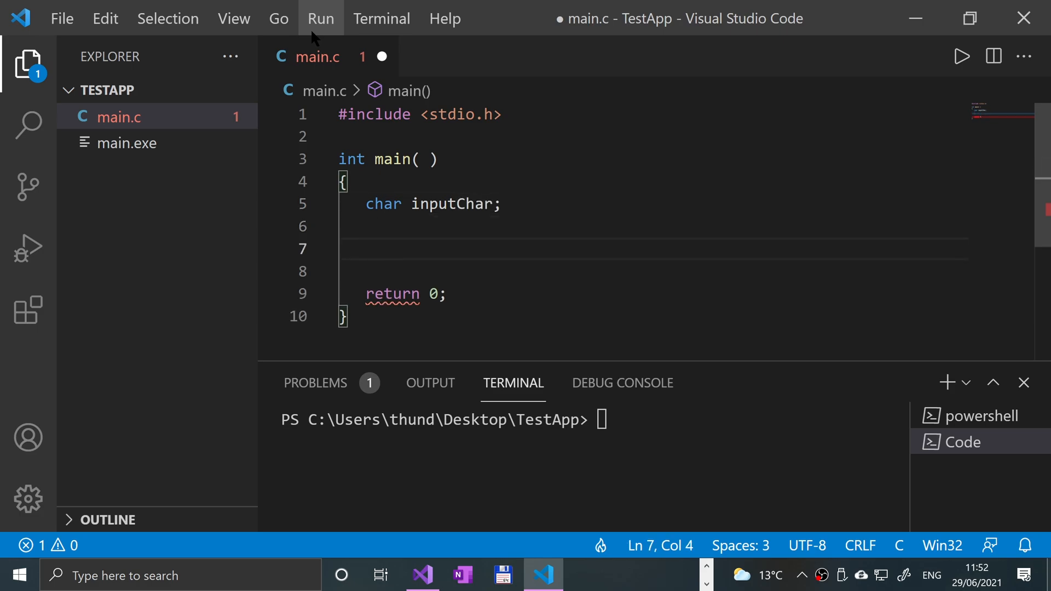
Step: Add printf("Please input a character, only one please: "); to main
type("printf( );")
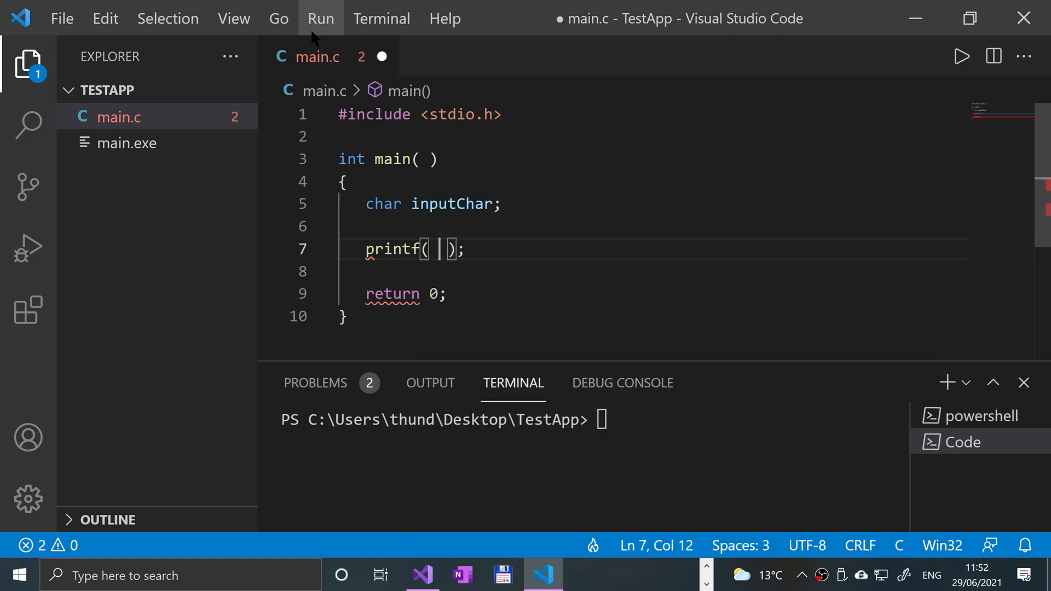
type("\"Please i")
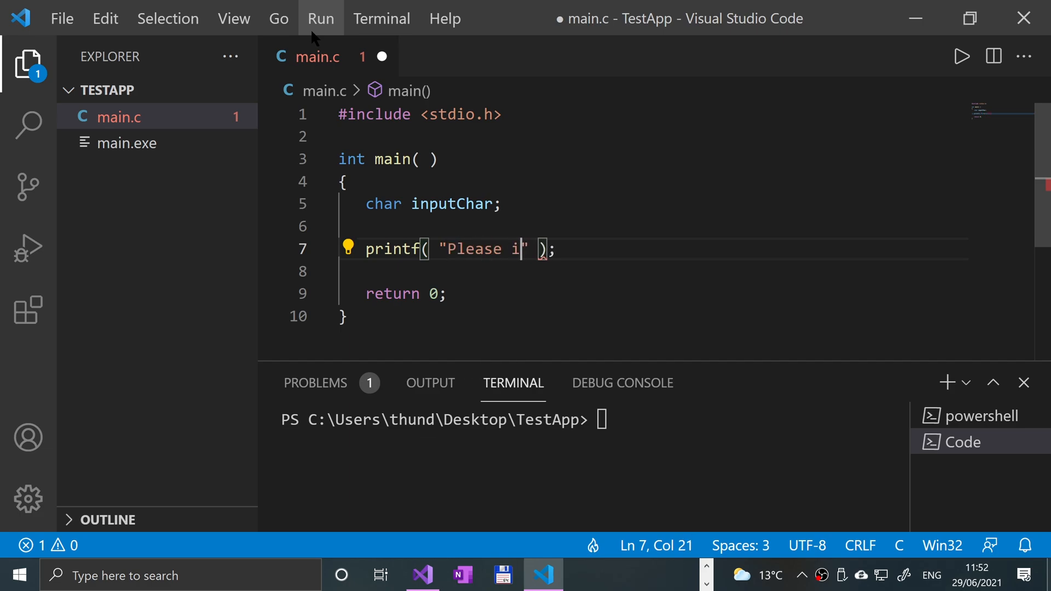
type("nput a characxt")
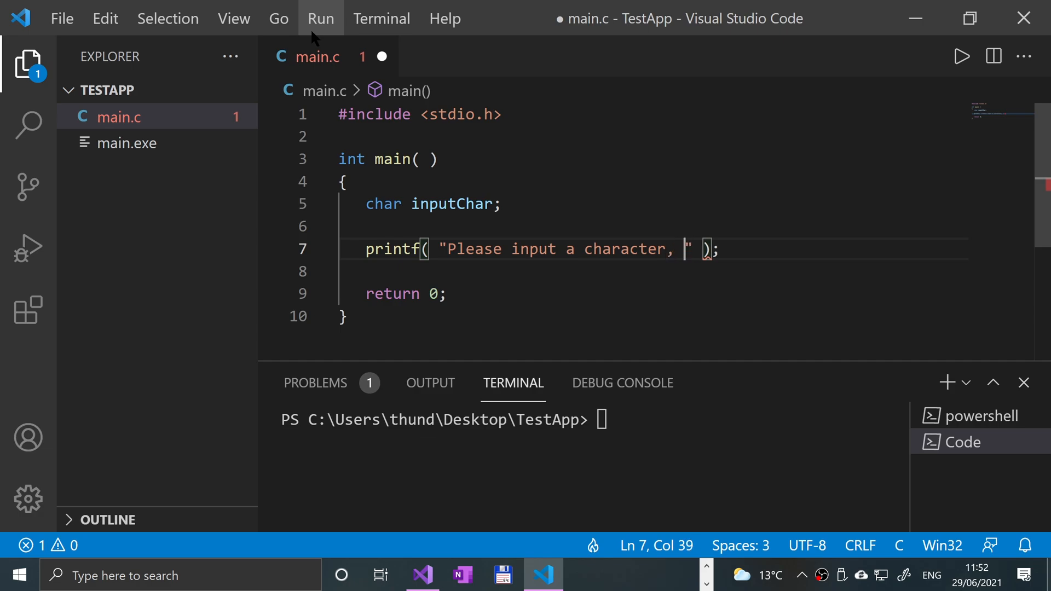
type("only one plea")
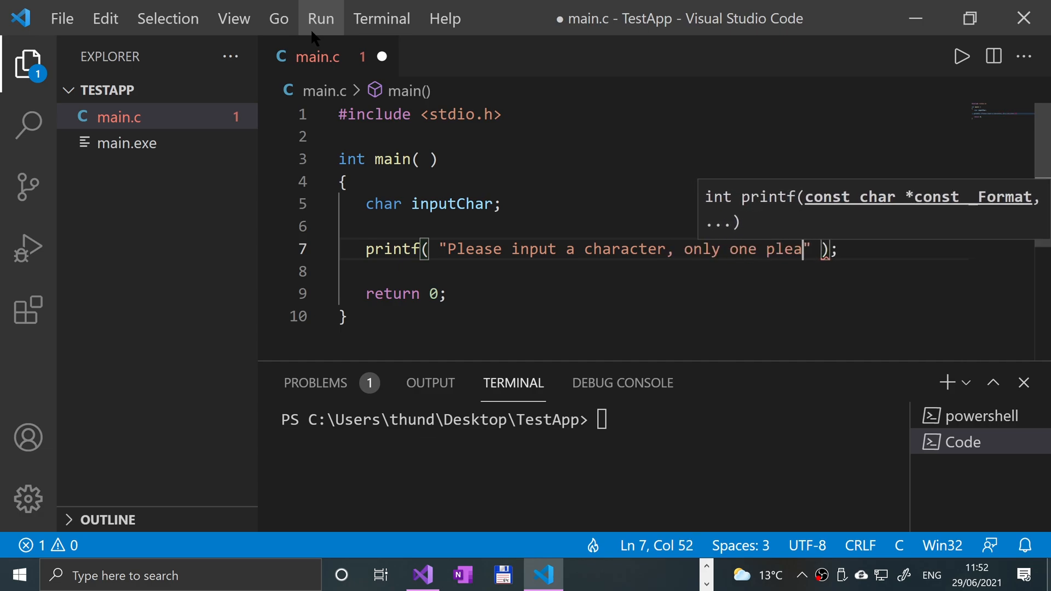
type("se:")
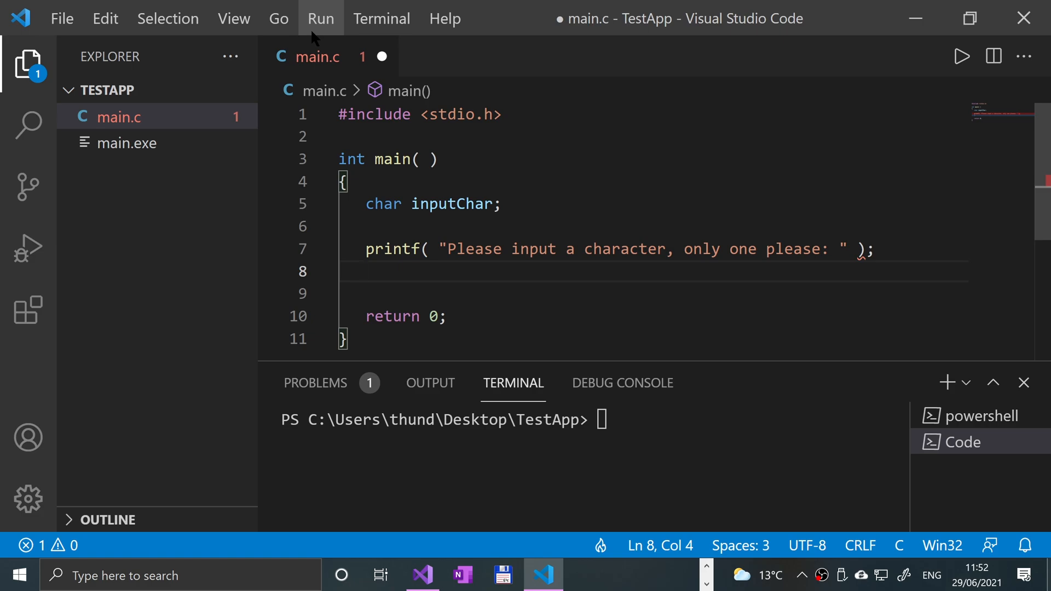
Step: Store the character read by getchar in inputChar with inputChar = getchar();
type("g")
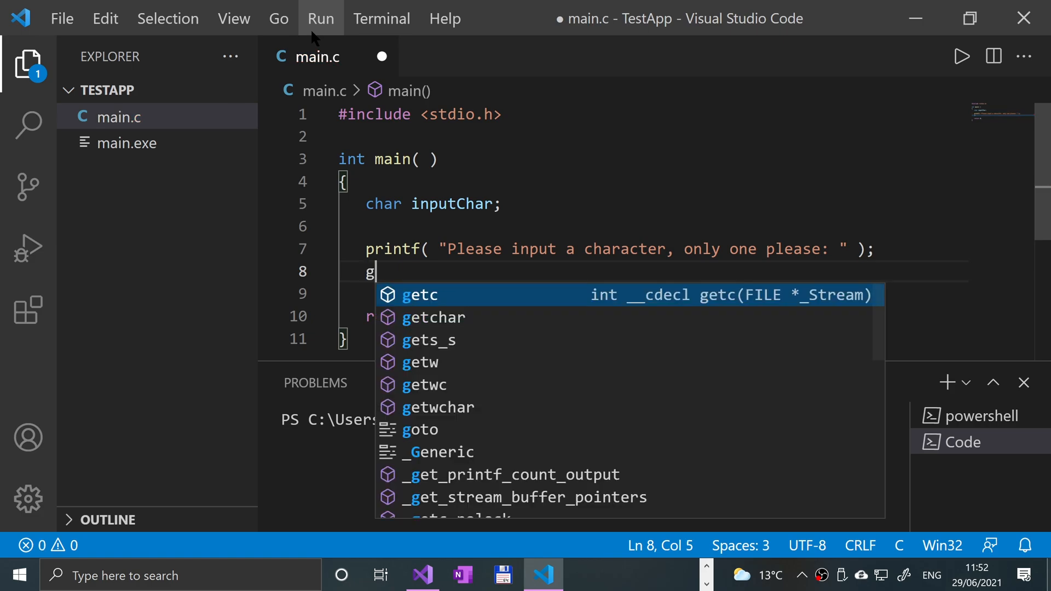
type("etchar")
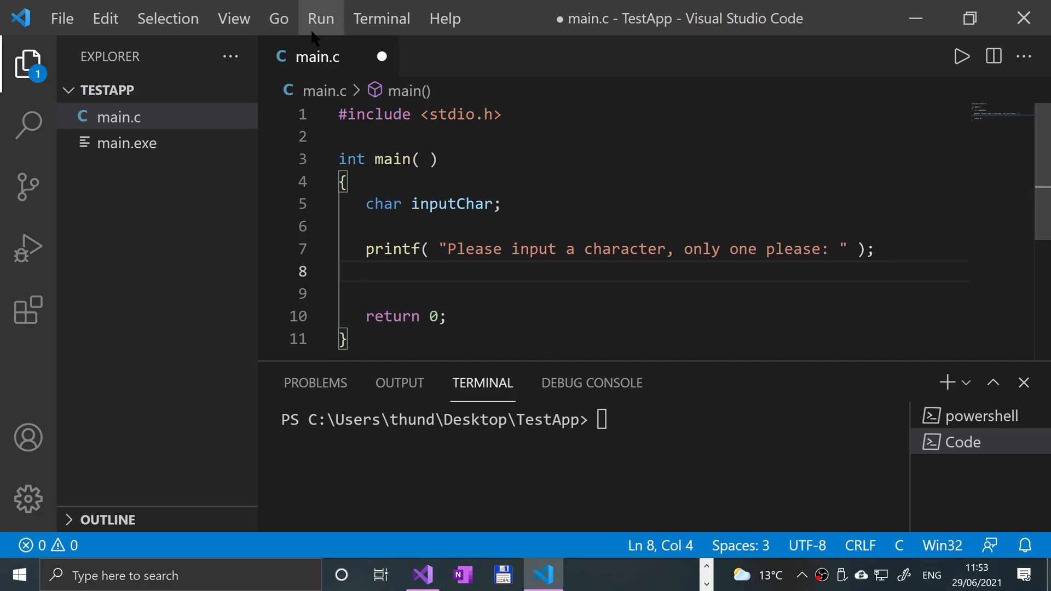
type("inputChar")
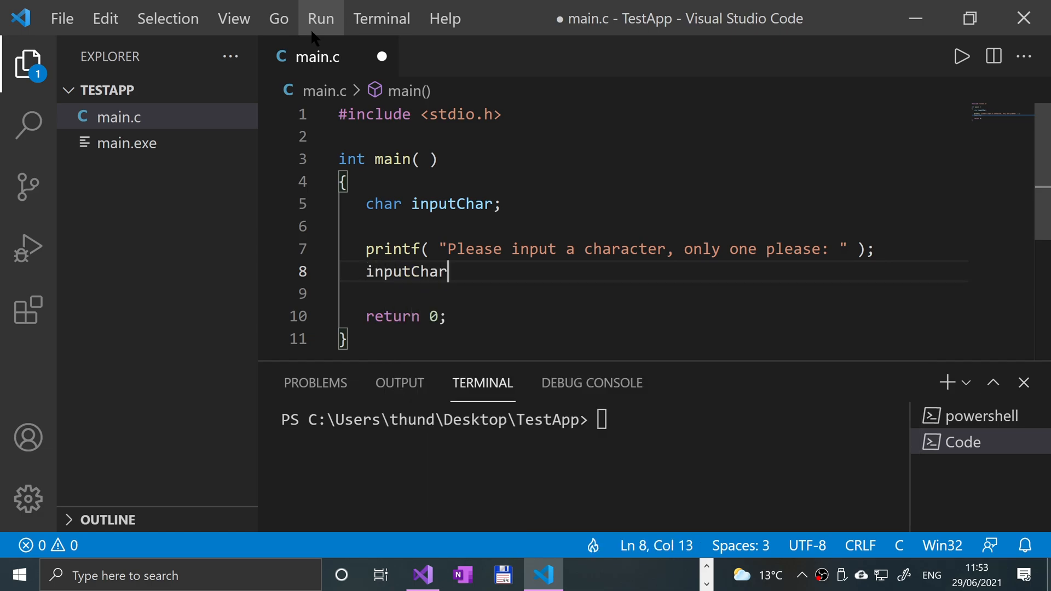
type("= getchar();")
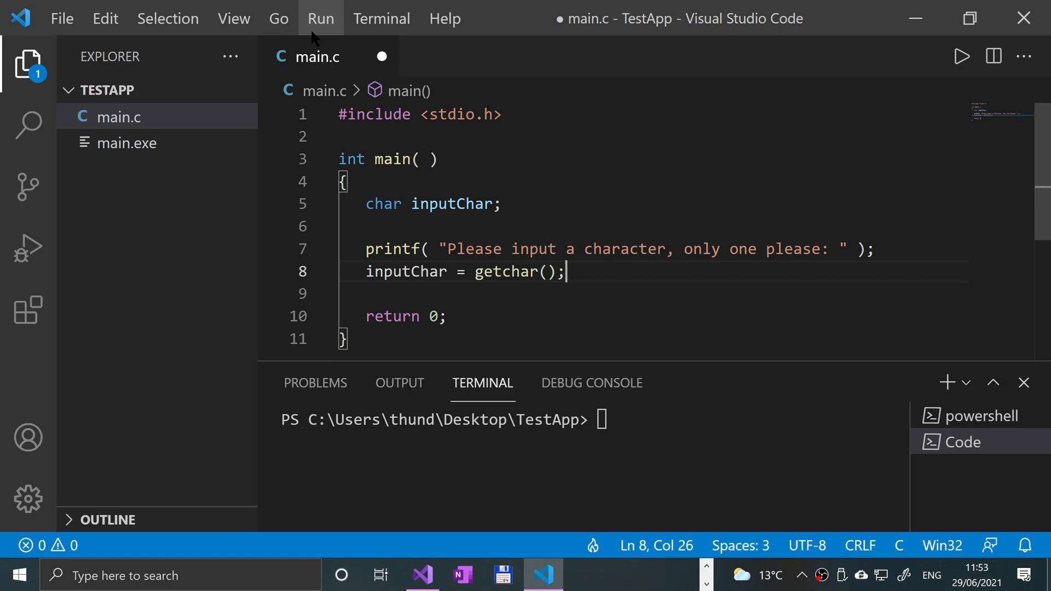
double_click(506, 271)
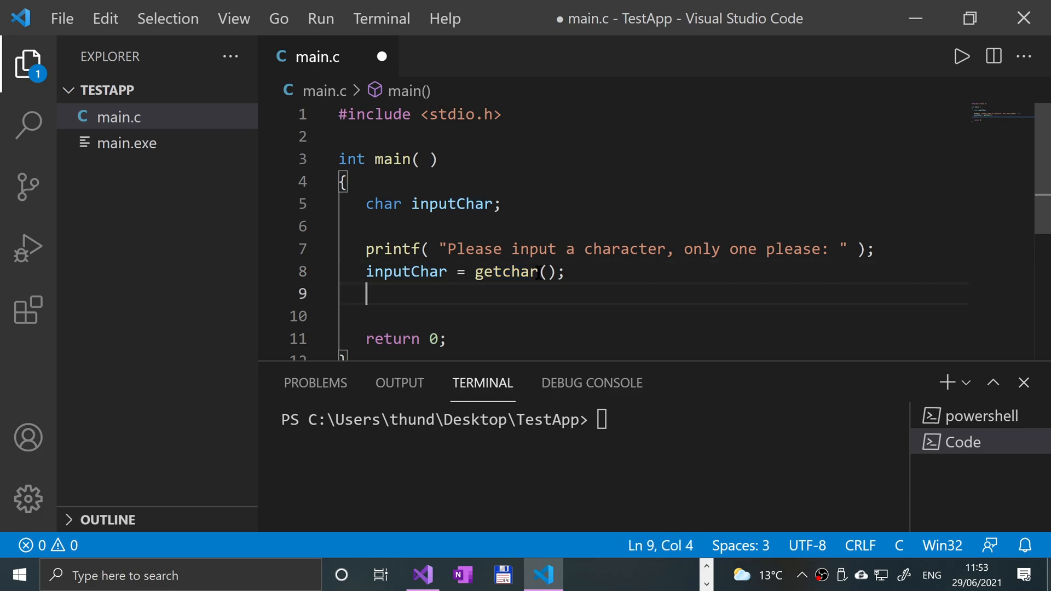
Step: Add printf("You entered the character %c\n", inputChar); after the getchar line
type("printf()")
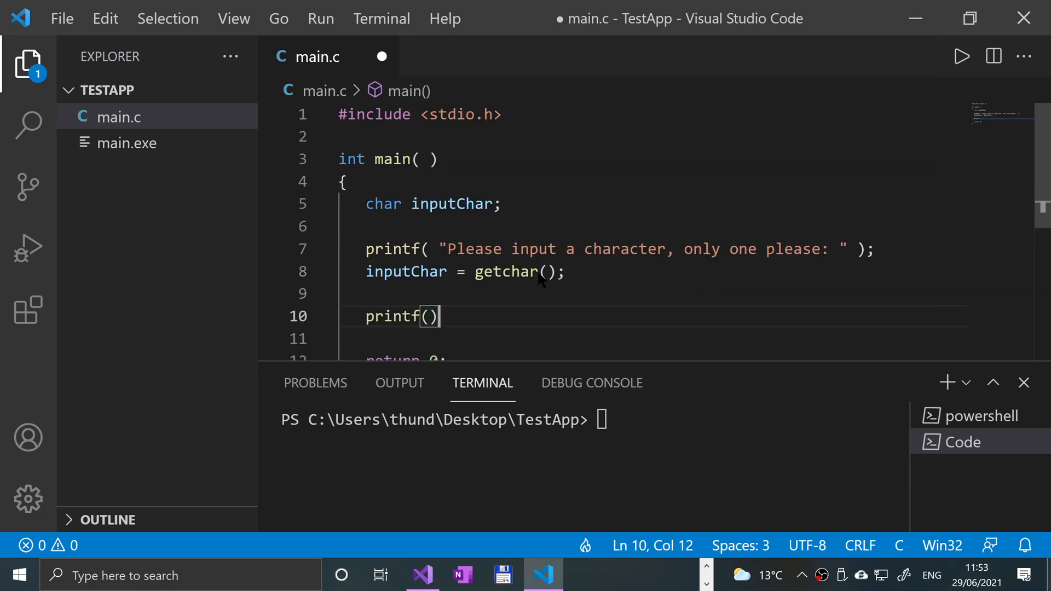
type("\"\"")
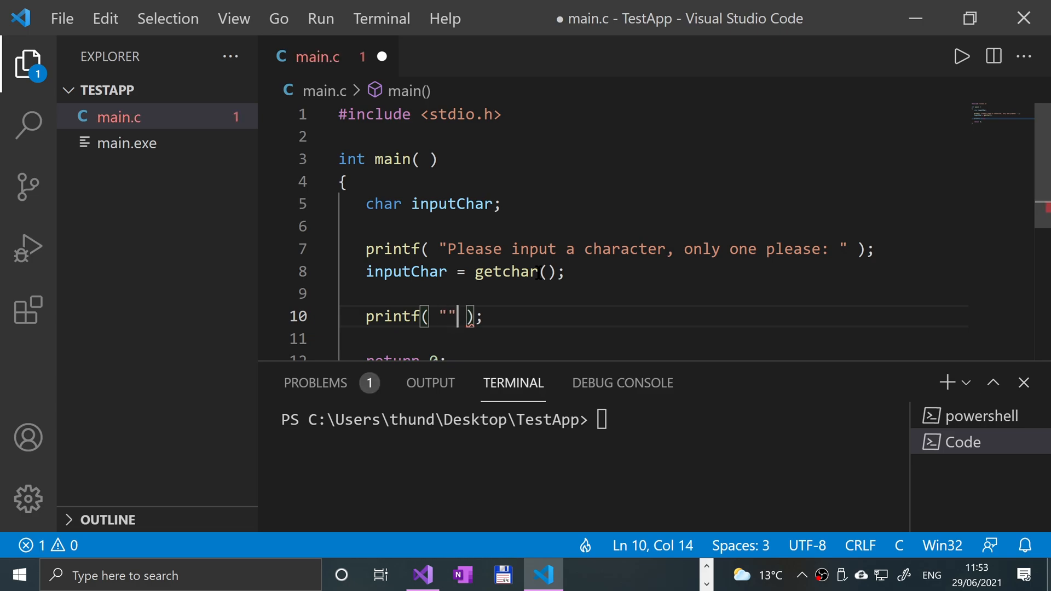
type("You enterec")
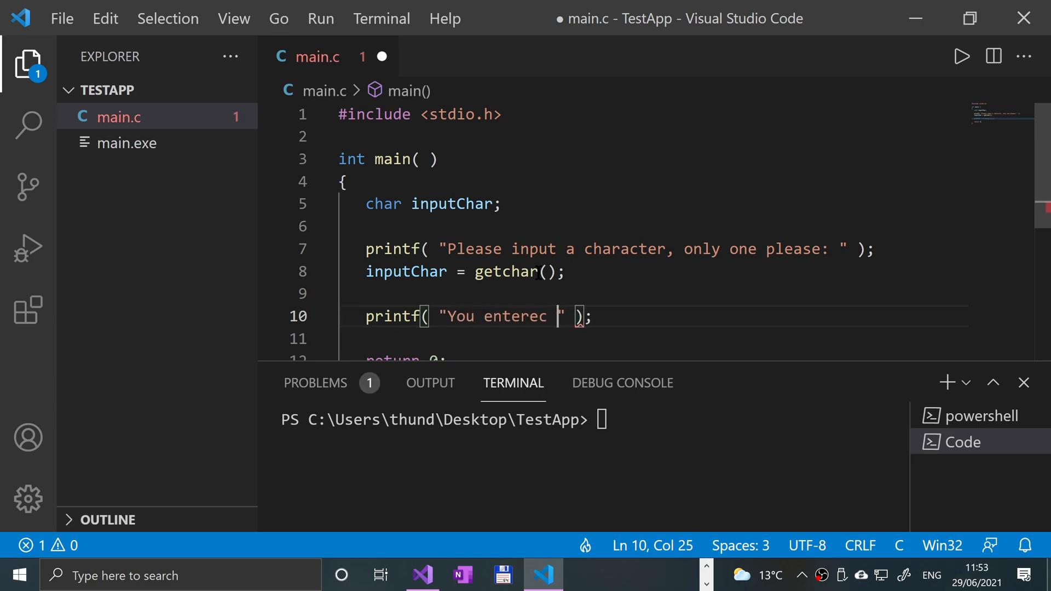
type("the cha")
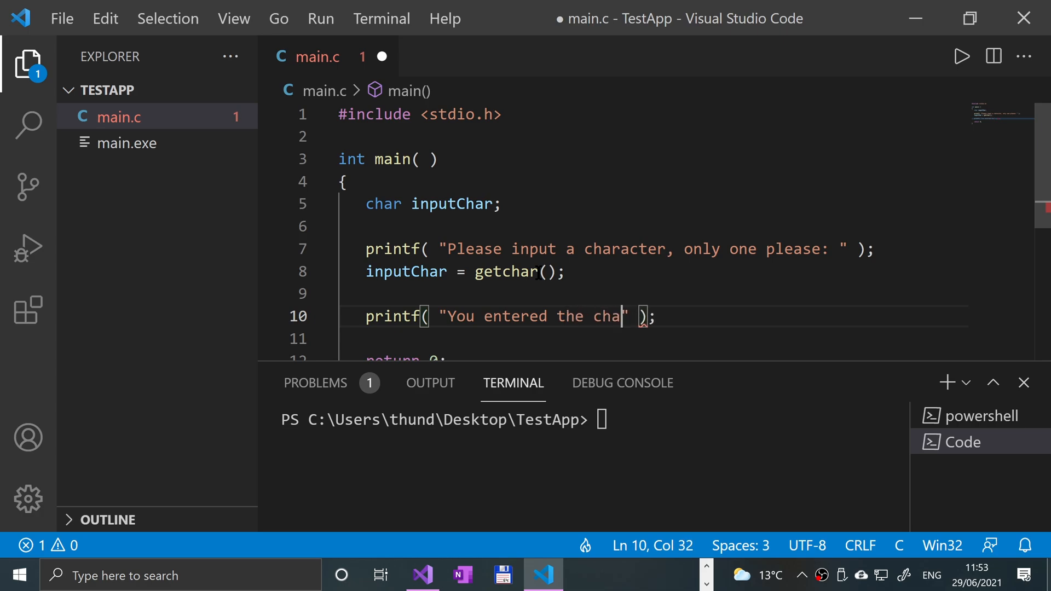
type("racter")
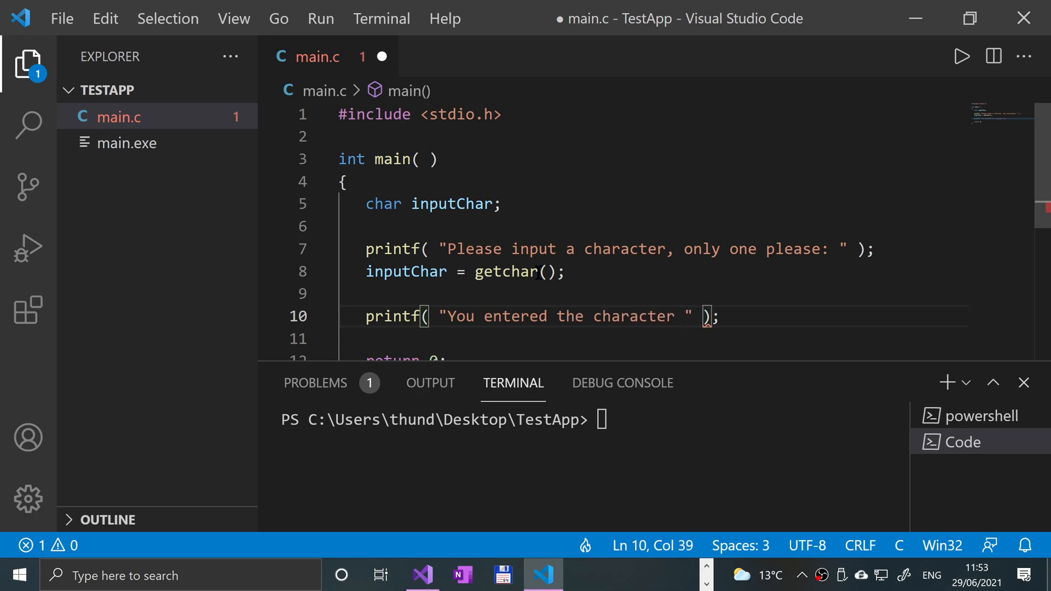
type("%c\\")
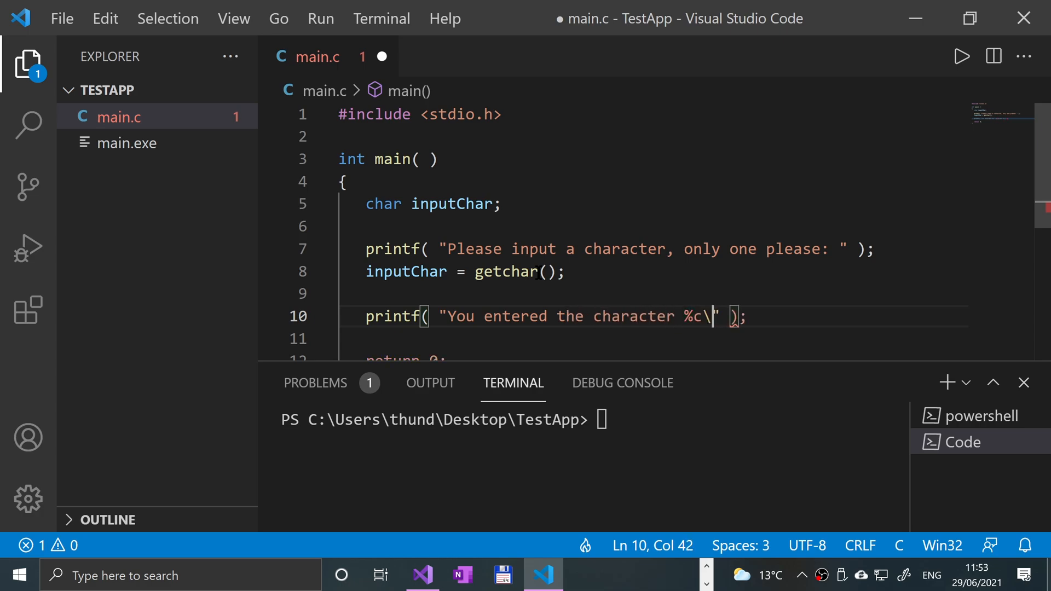
type("n")
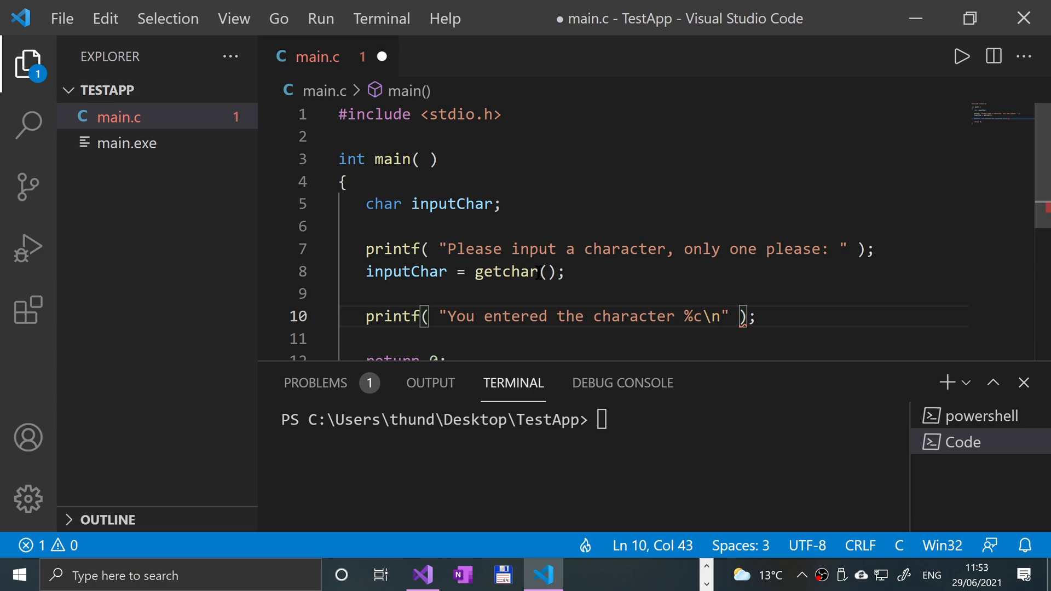
type(", inputChar")
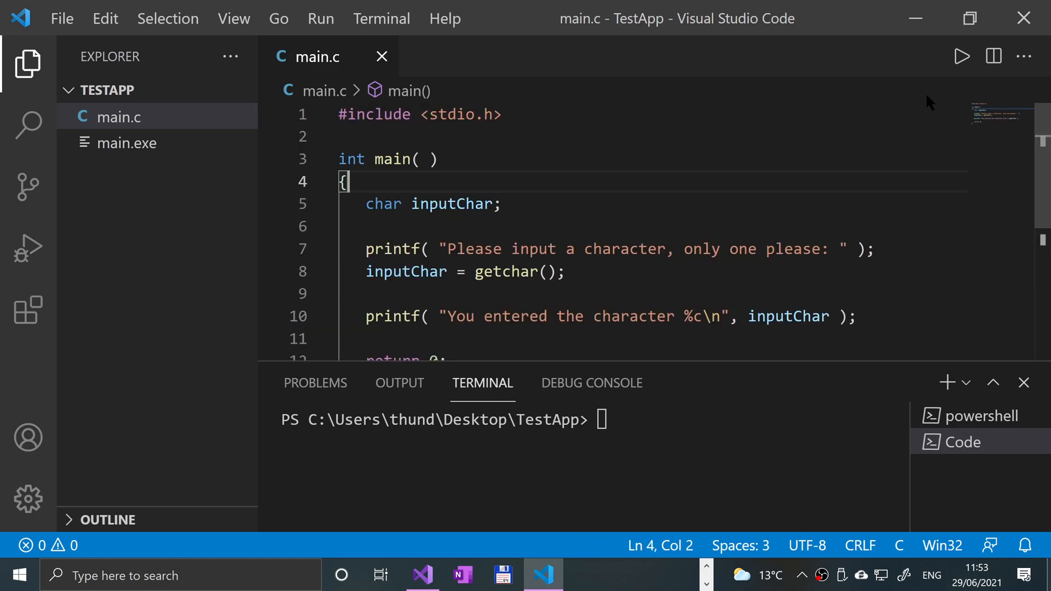
Step: Run main.c with Run Code and enter 'f' at the terminal prompt
left_click(960, 56)
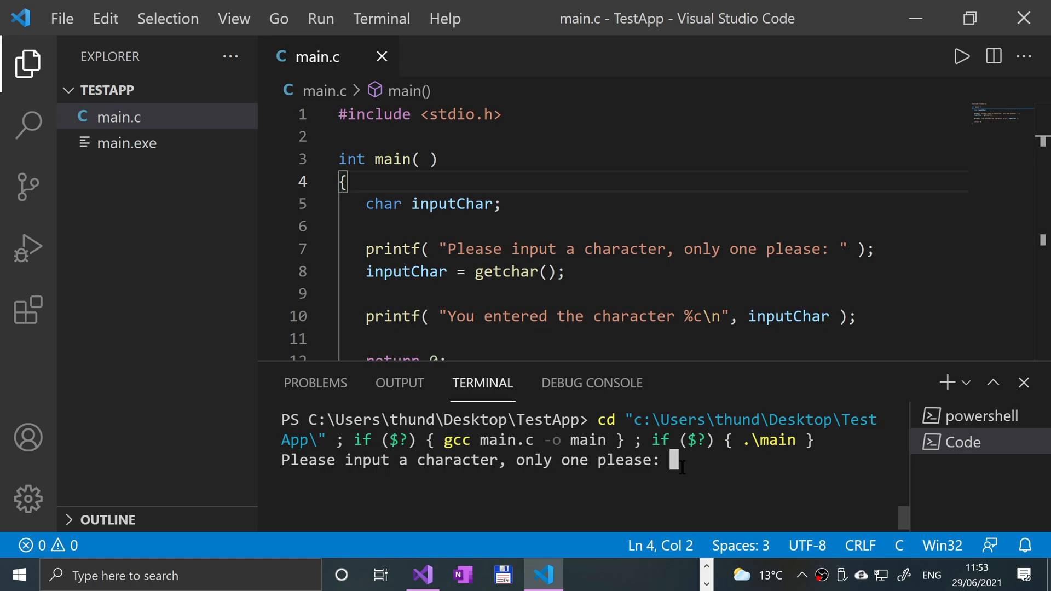
type("f")
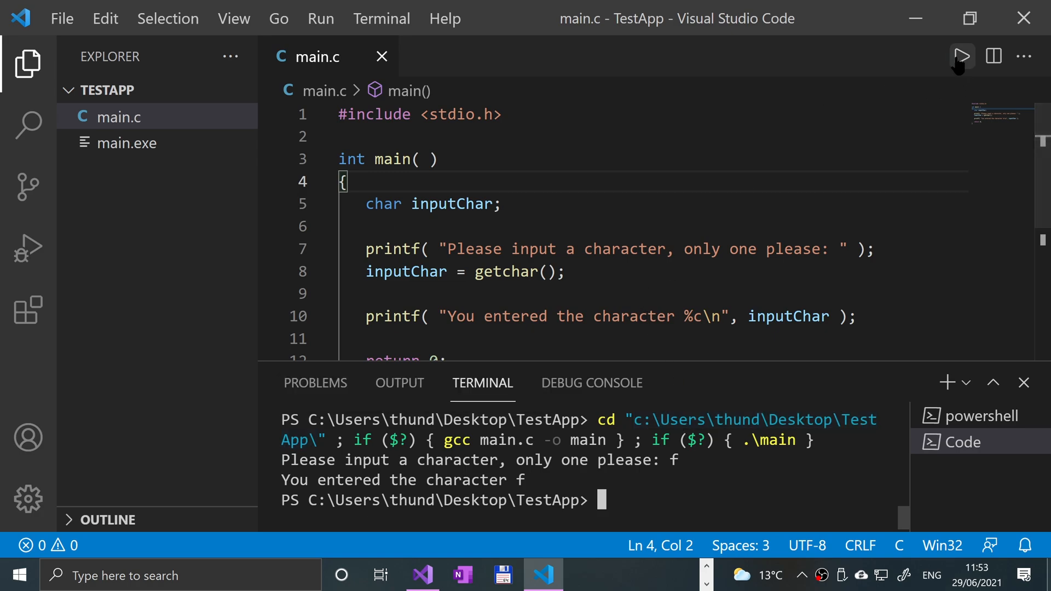
Step: Rerun the program and enter 'frahaan', which reports only the character f
left_click(959, 56)
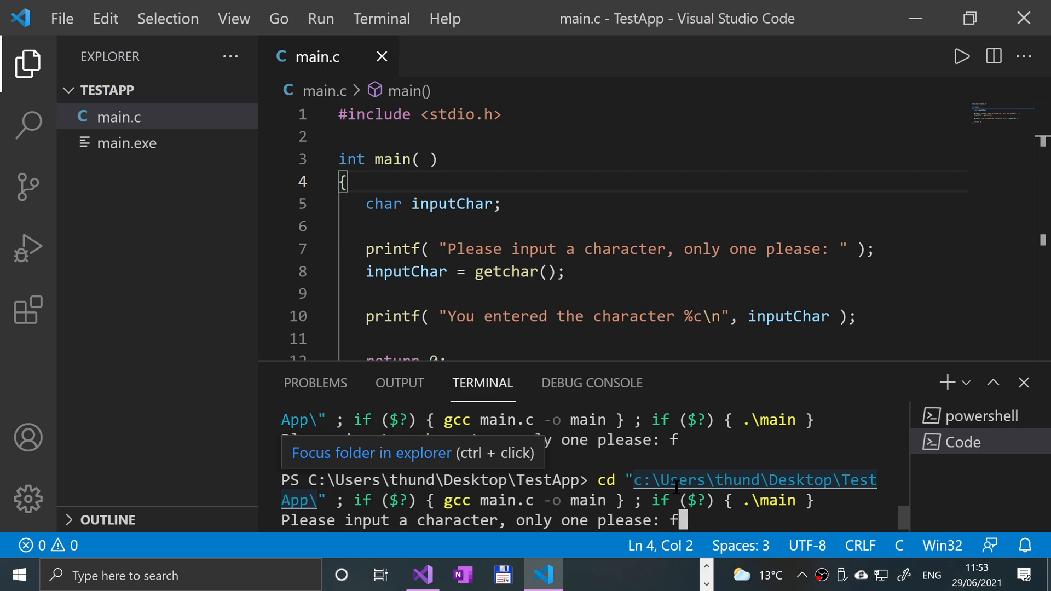
type("rahaan")
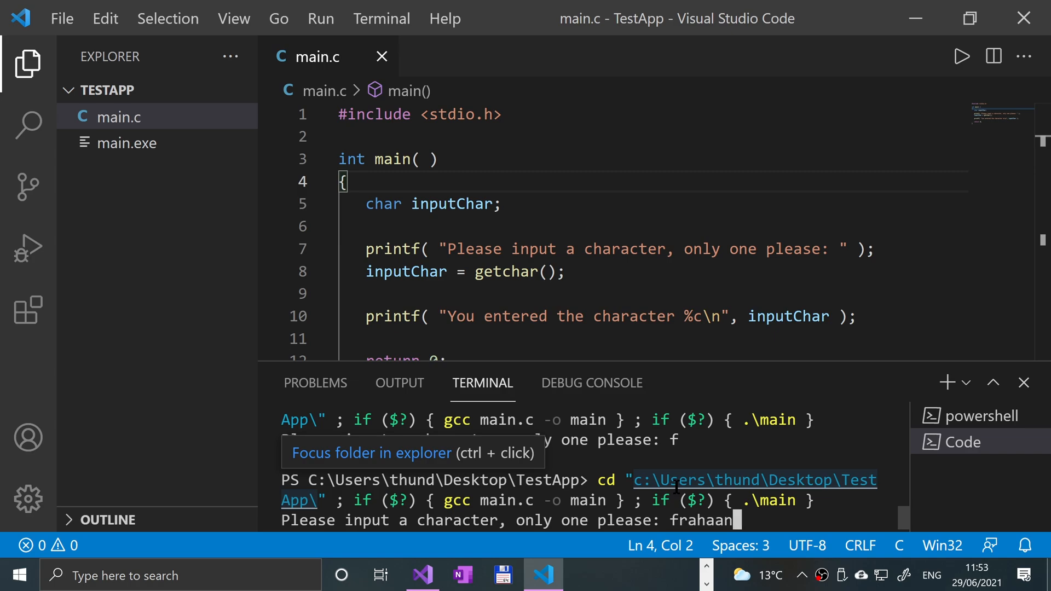
key("Enter")
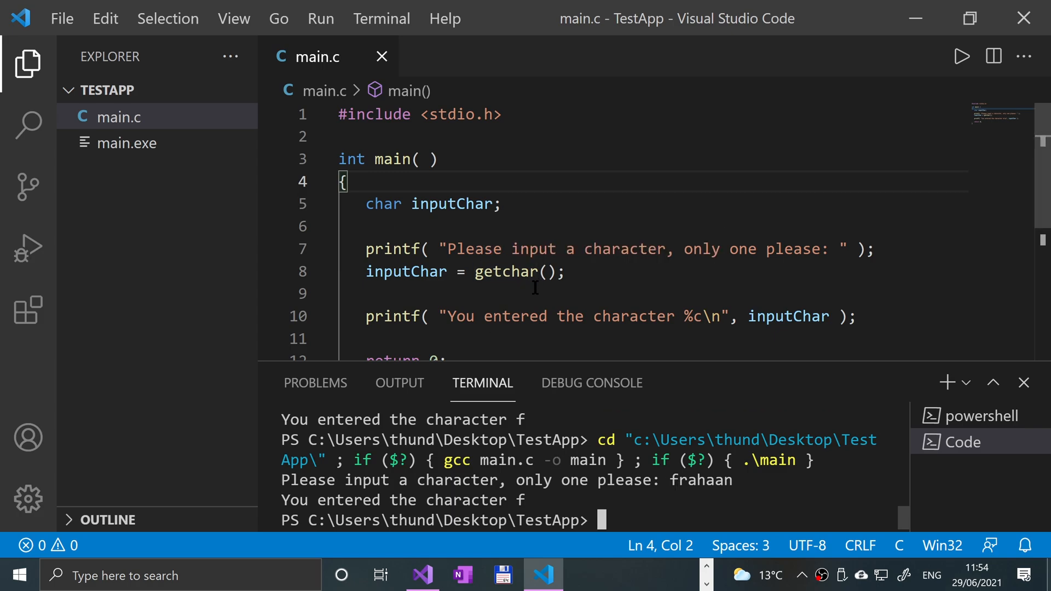
mouse_move(529, 334)
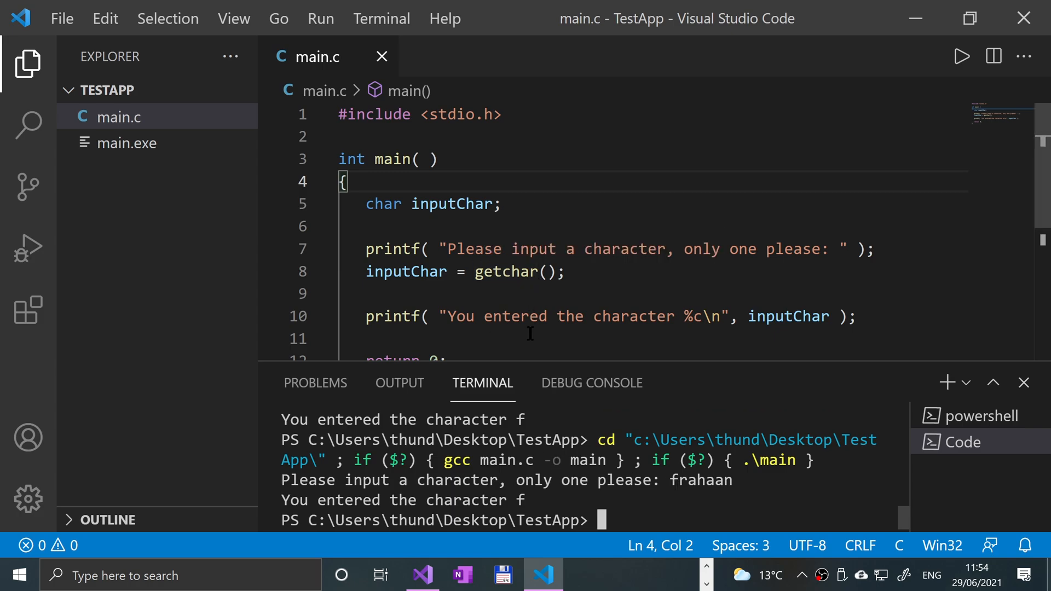